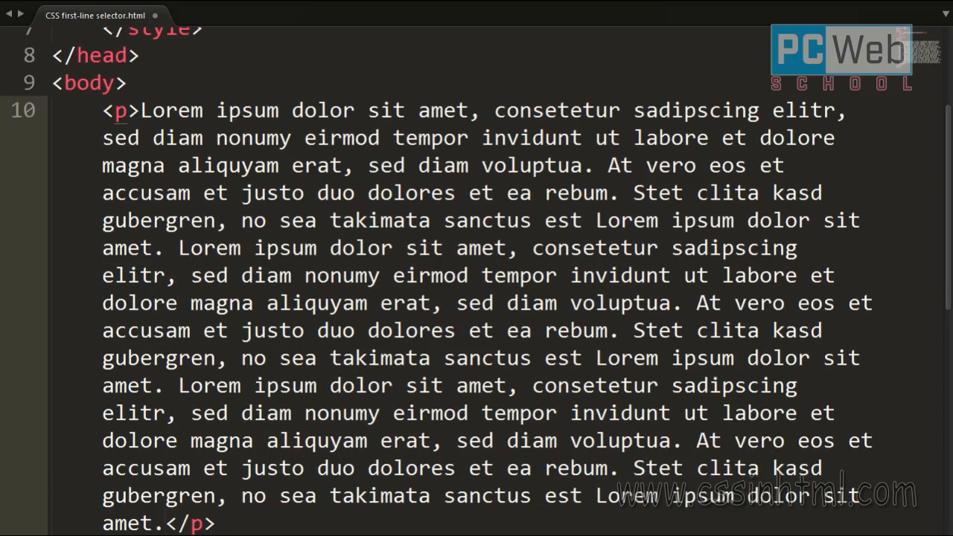
scroll("down", 3)
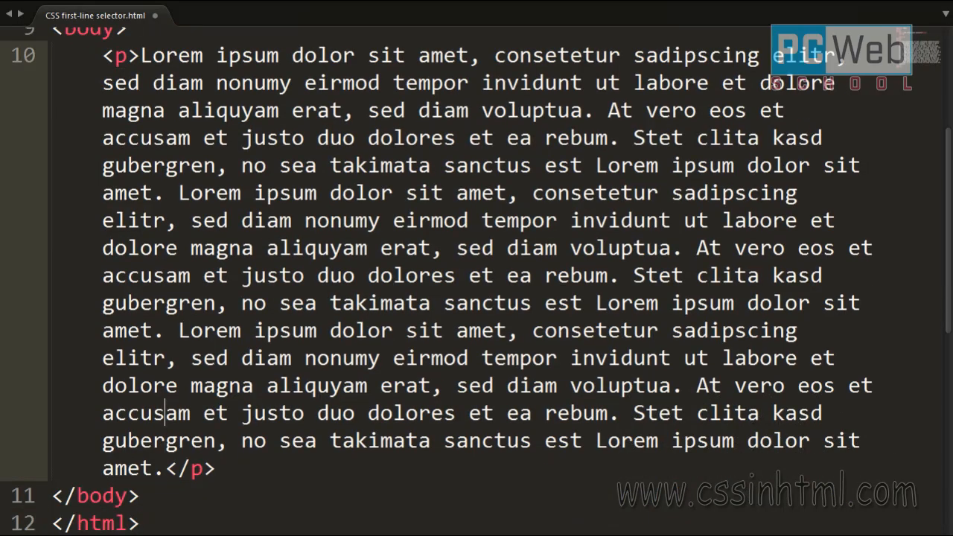
scroll("up", 3)
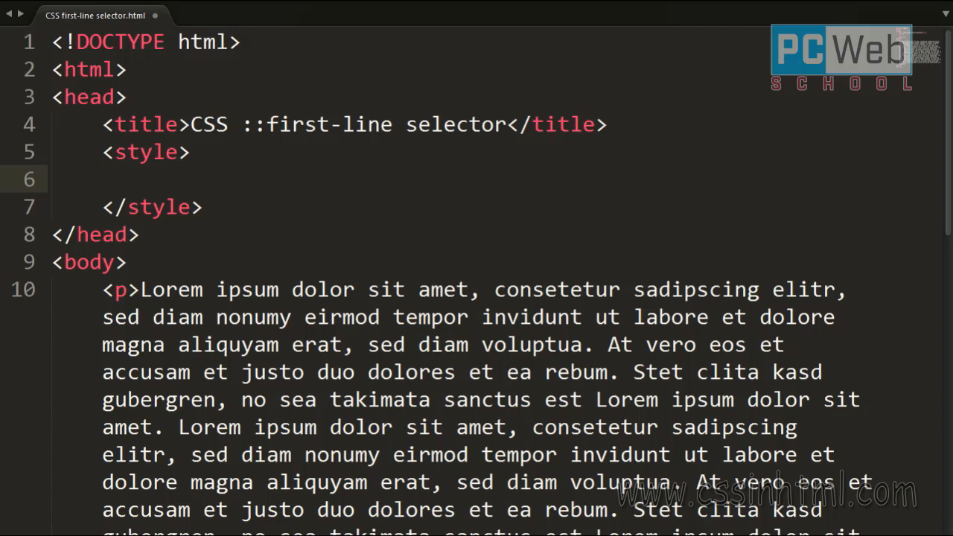
type("p::first-line{")
type("font-family: Verdana;")
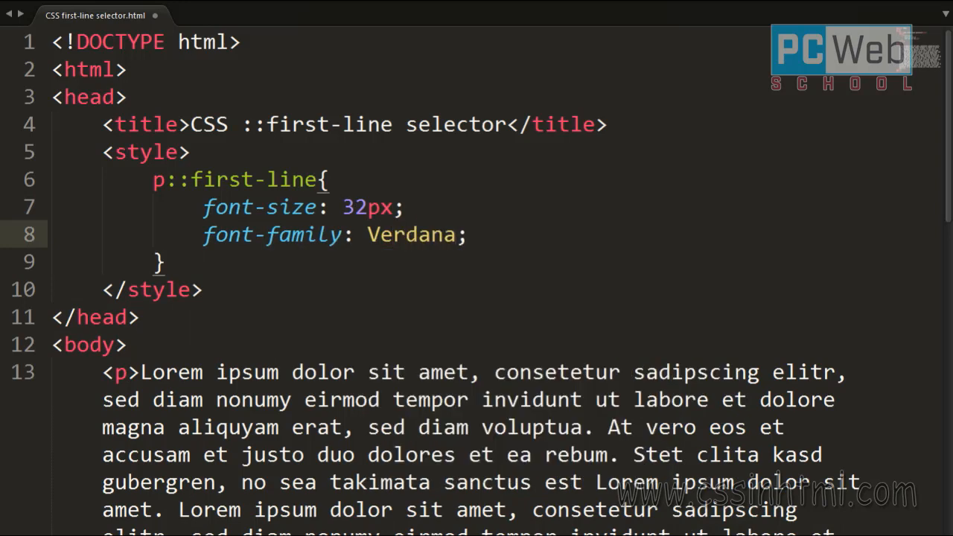
type("color: #FF")
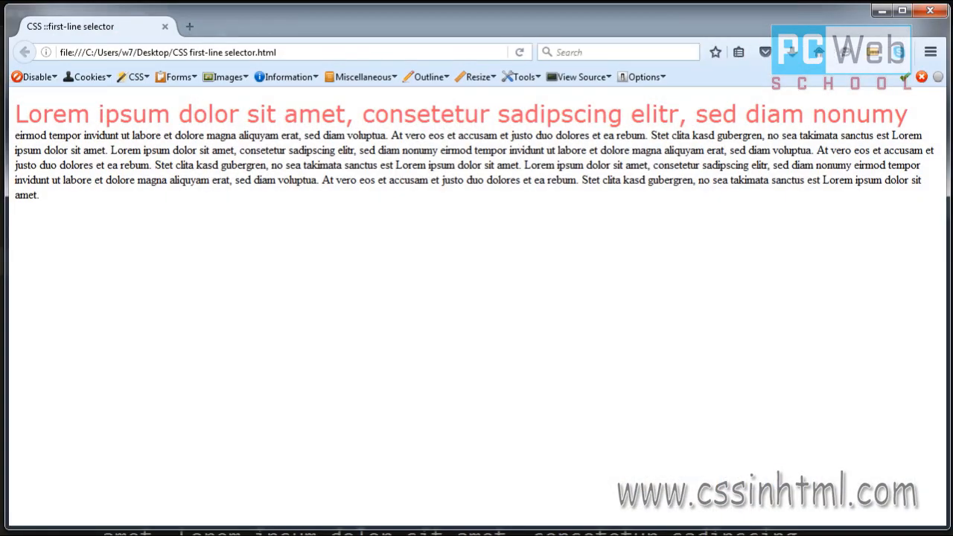
mouse_move(346, 202)
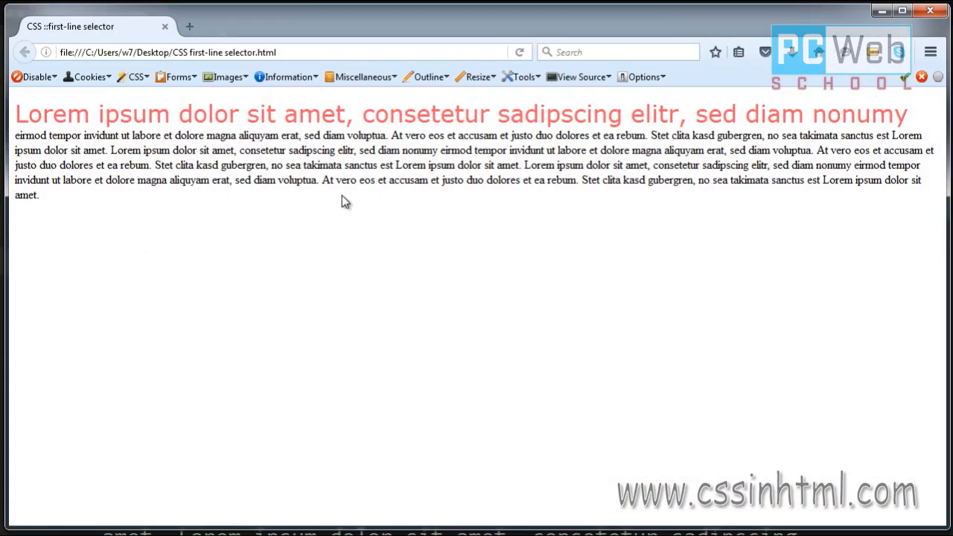